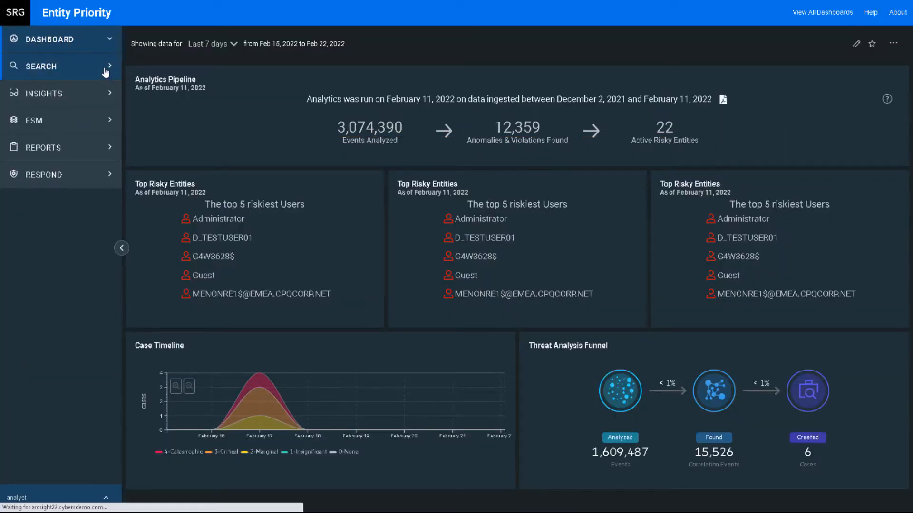
# - Search events with Category Device Group = /IDS/Host/Antivirus over the last 7 days
pyautogui.click(41, 65)
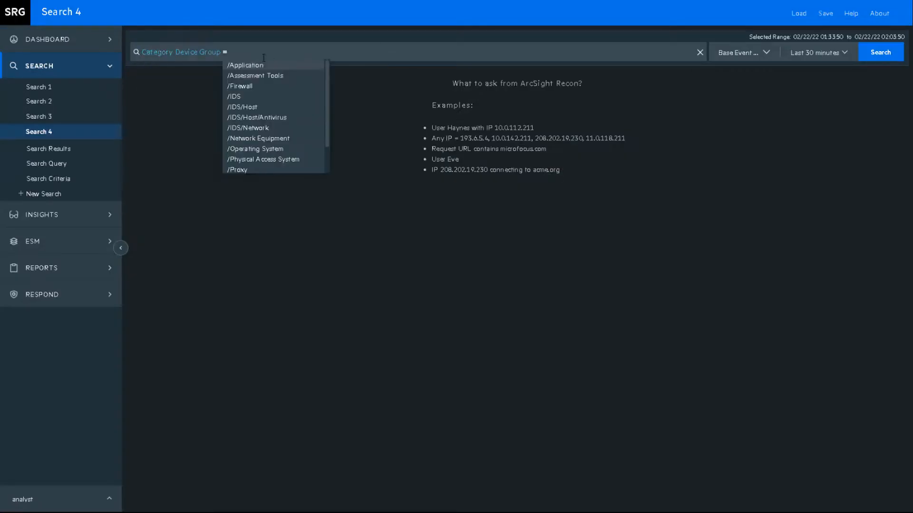
pyautogui.click(257, 117)
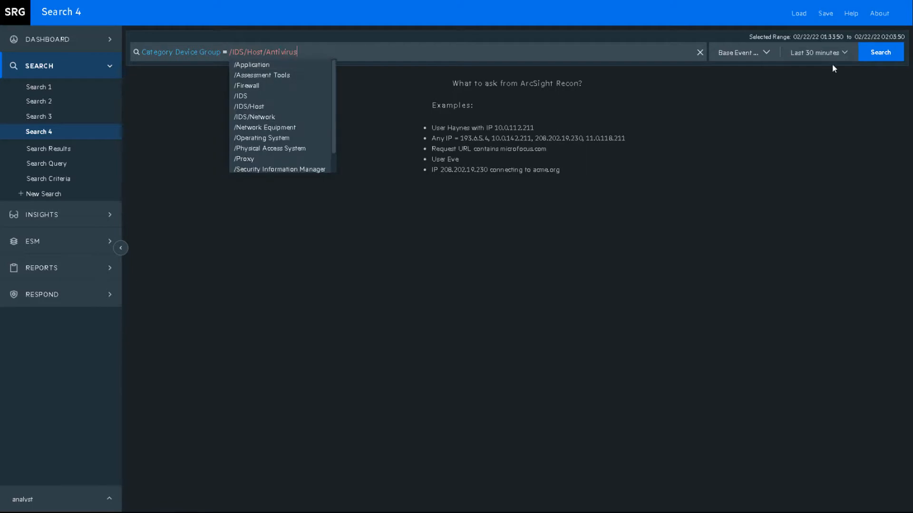
pyautogui.click(816, 52)
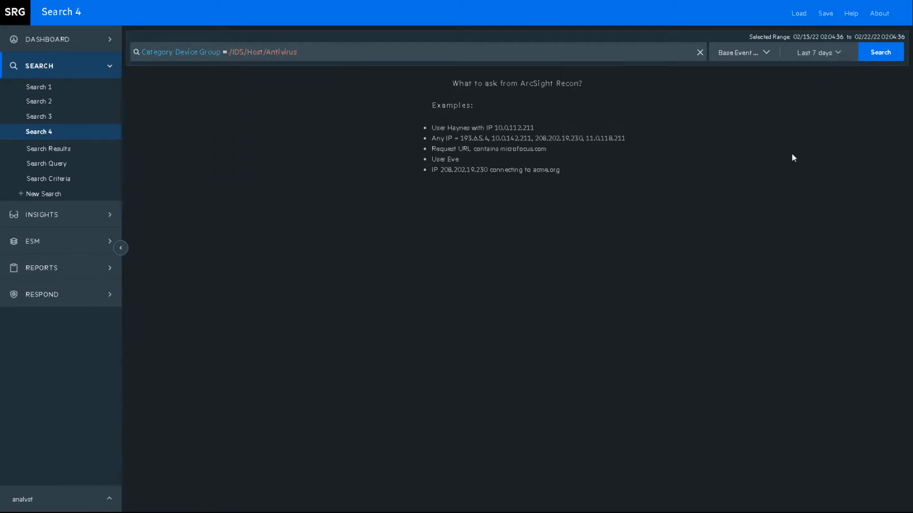
pyautogui.click(880, 52)
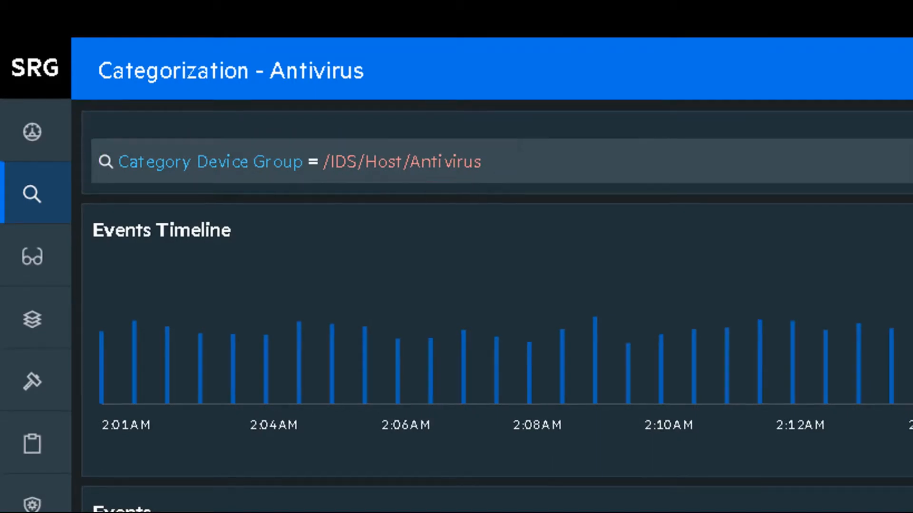
# - Preview the top 10 Device Product values, led by ePolicy Orchestrator at 69.02%
pyautogui.click(398, 222)
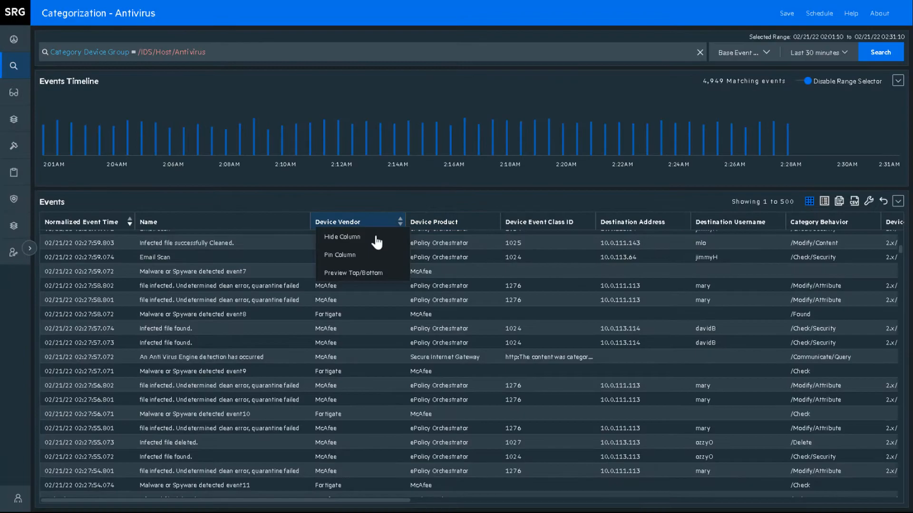
pyautogui.click(354, 273)
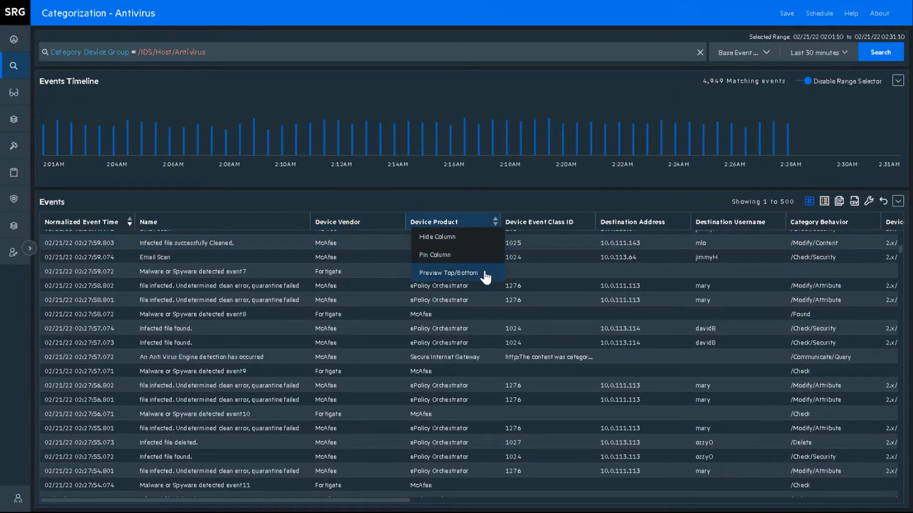
pyautogui.click(447, 273)
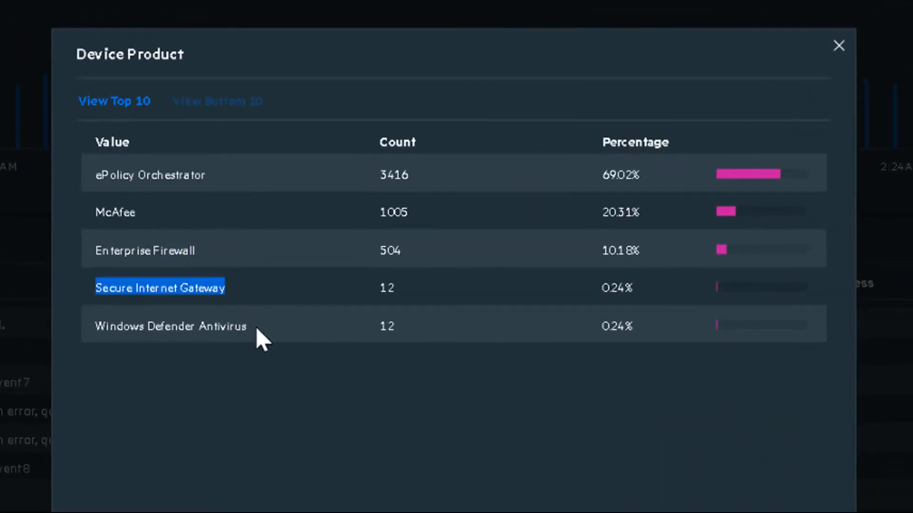
pyautogui.click(839, 46)
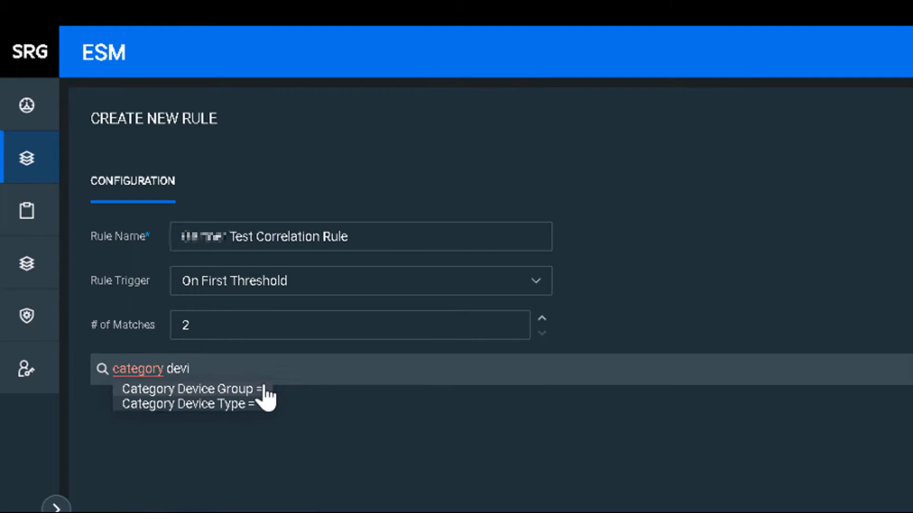
# - Add a Category Device Group condition to the draft On First Threshold rule with 2 matches
pyautogui.click(186, 388)
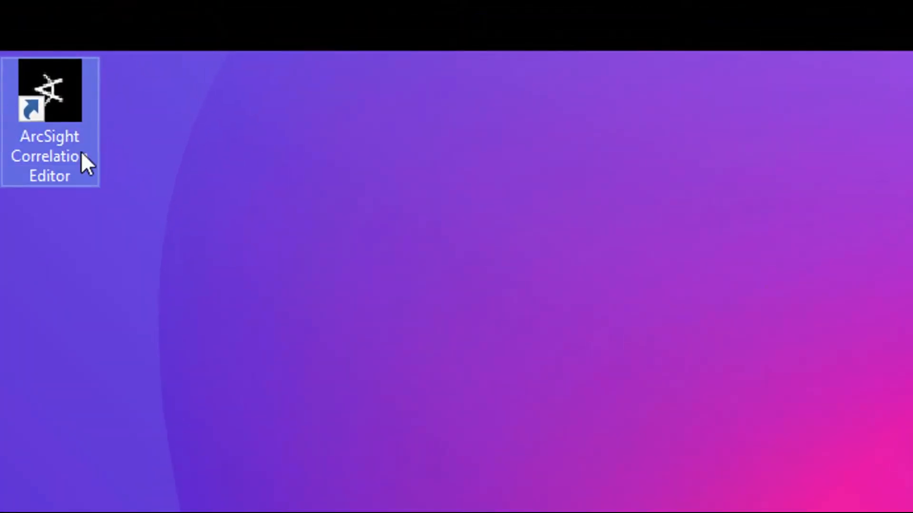
# - Log in to ArcSight Console and create a new standard rule under the rules group
pyautogui.doubleClick(49, 90)
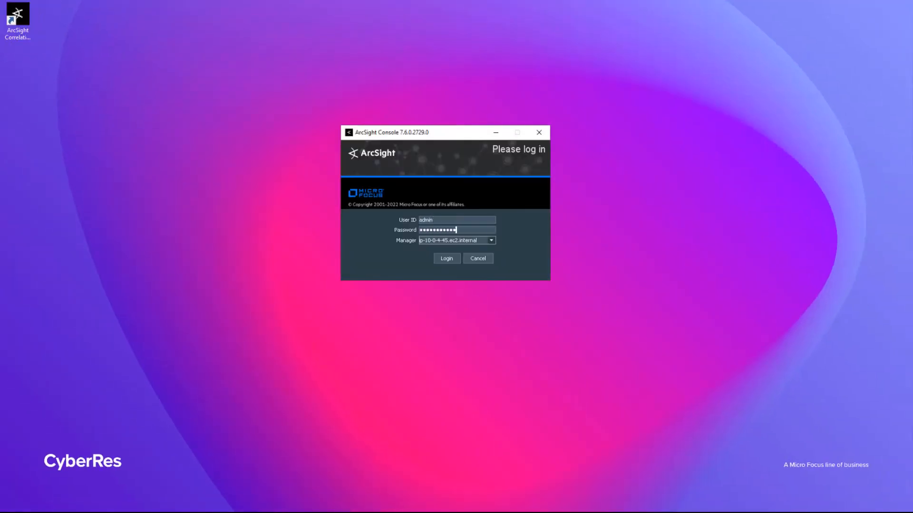
pyautogui.click(446, 258)
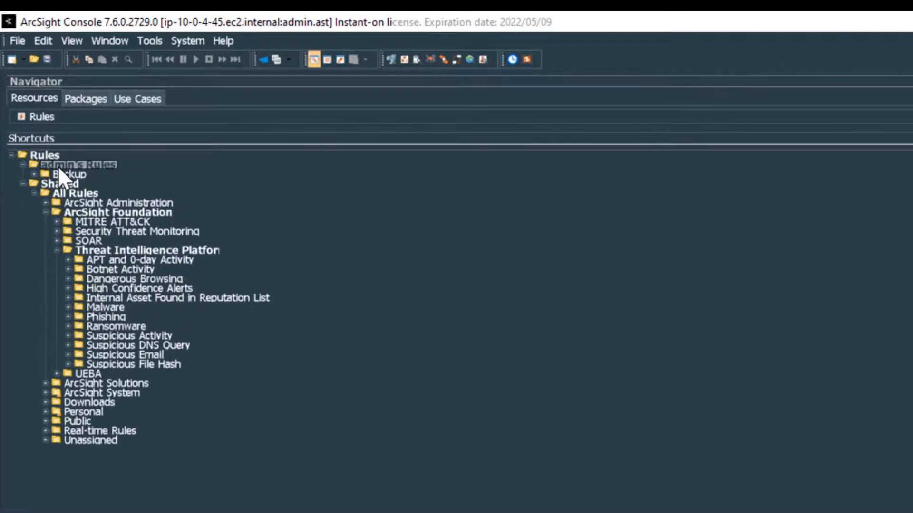
pyautogui.rightClick(66, 165)
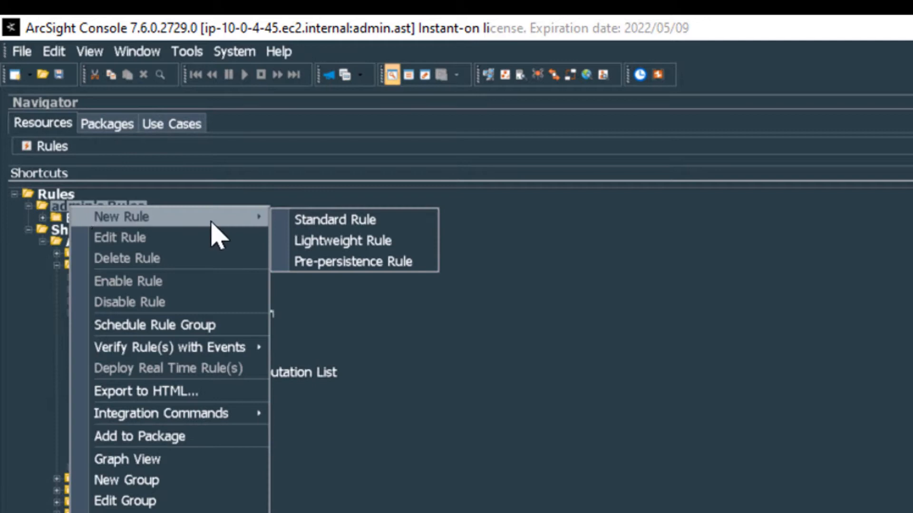
pyautogui.click(335, 219)
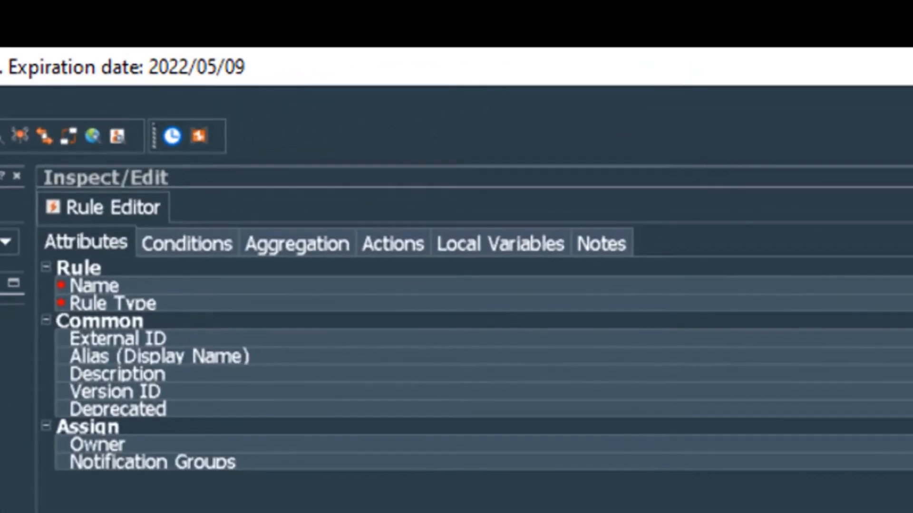
# - Give event1 a condition Category Device Group = /IDS/Host/Antivirus
pyautogui.click(249, 203)
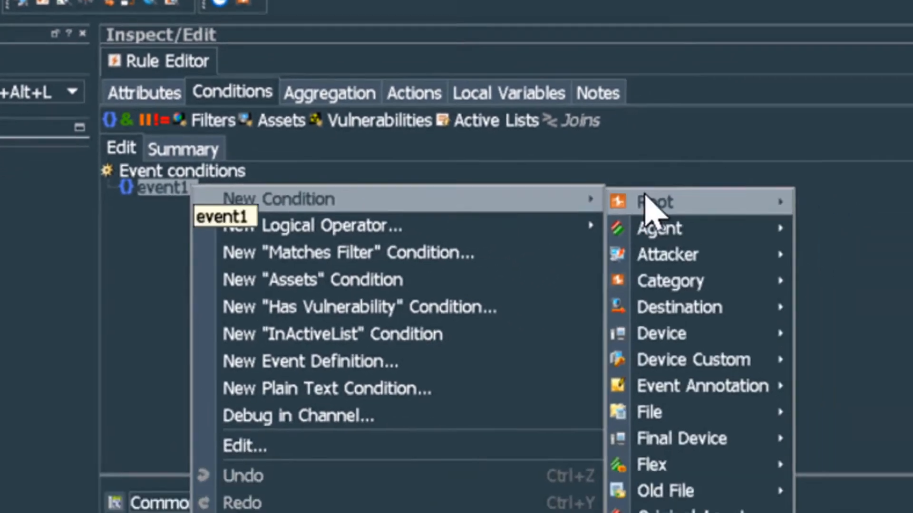
pyautogui.click(669, 281)
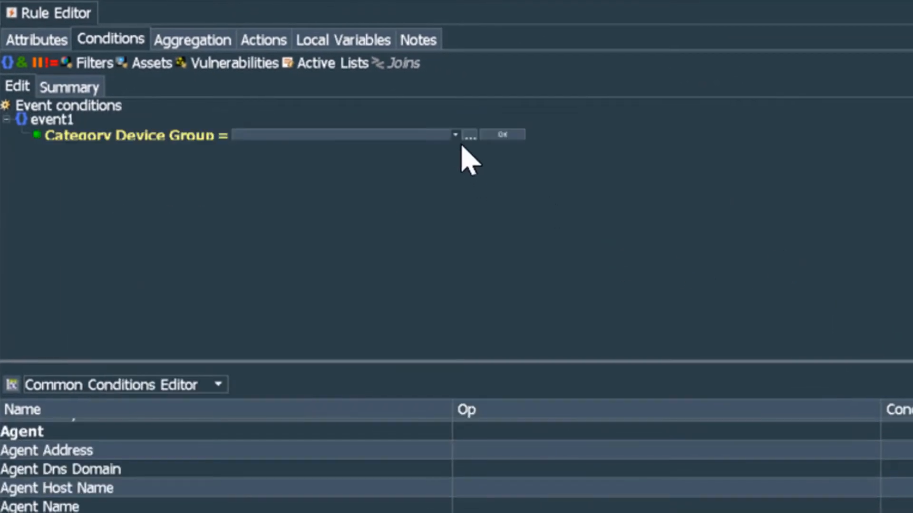
pyautogui.click(456, 134)
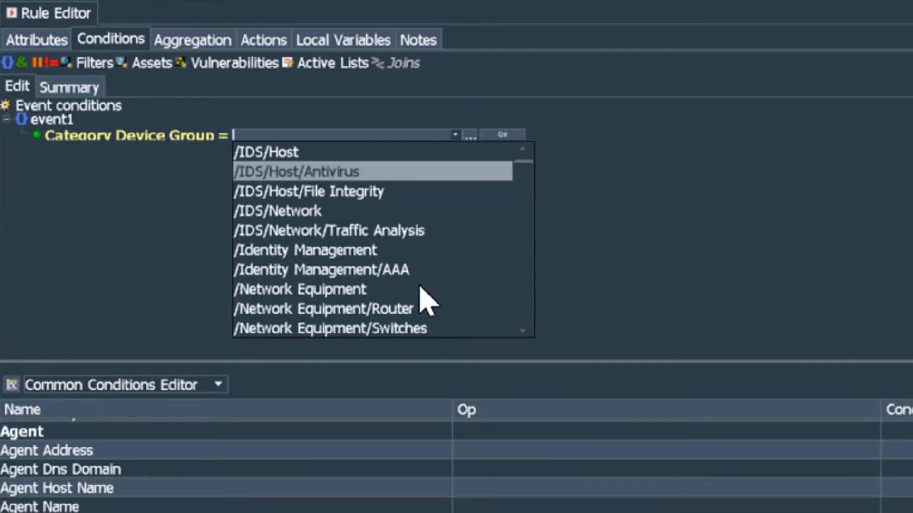
pyautogui.scroll(-3)
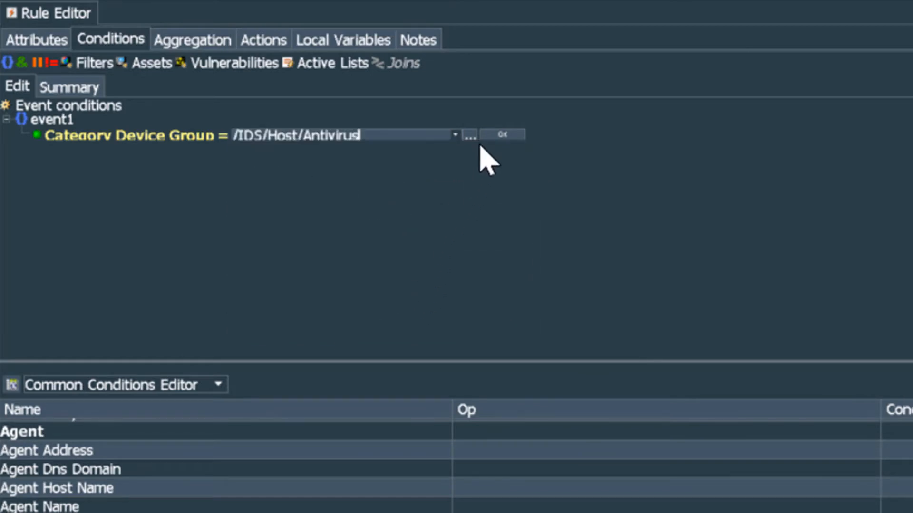
pyautogui.rightClick(41, 120)
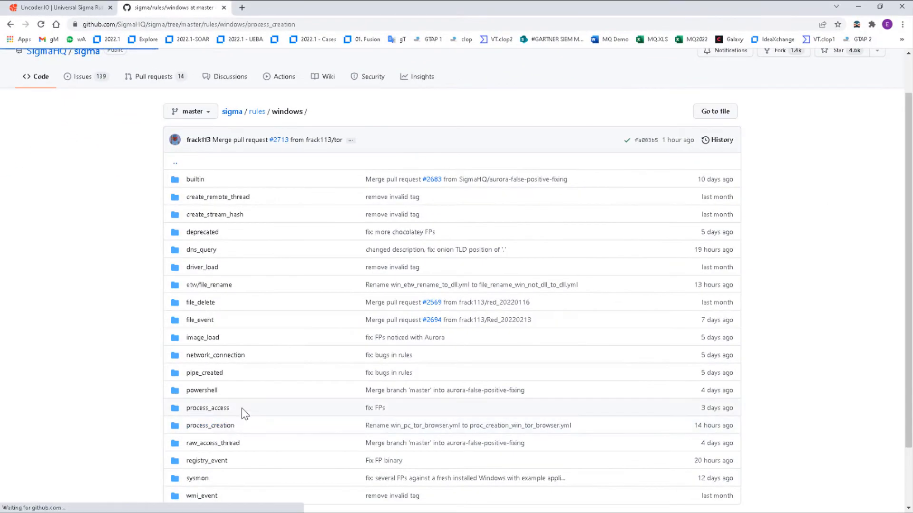
# - Browse the Sigma repository's rules/windows/process_creation folder on GitHub
pyautogui.click(210, 426)
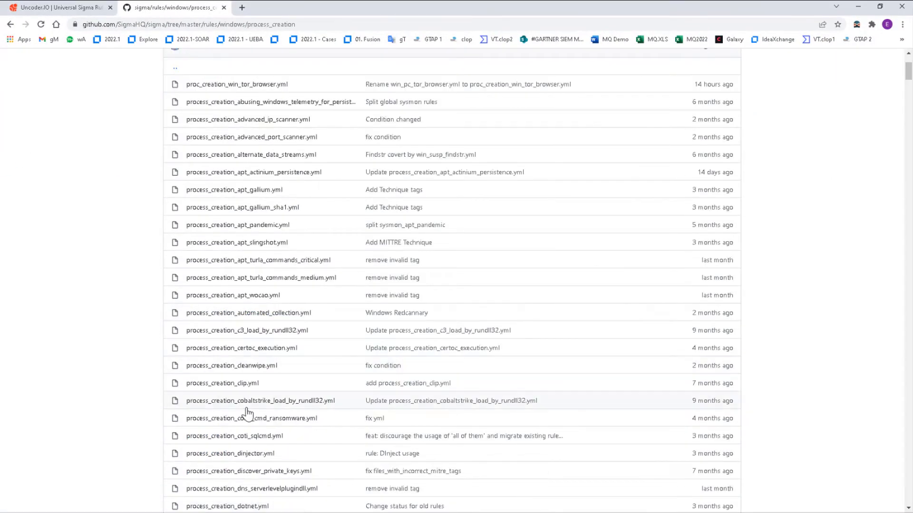
pyautogui.scroll(-3)
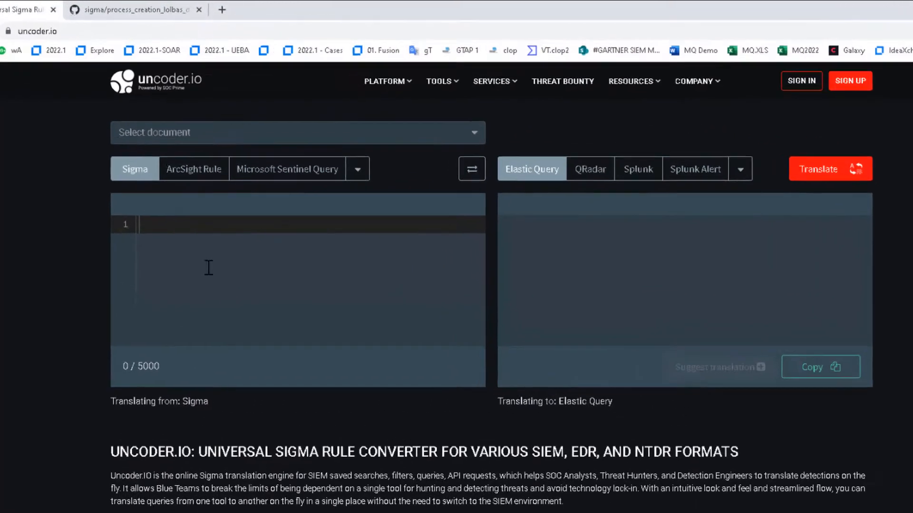
# - Paste the LOLBAS DataSvcUtil.exe Sigma rule into uncoder.io and translate it to an ArcSight Rule
pyautogui.rightClick(209, 268)
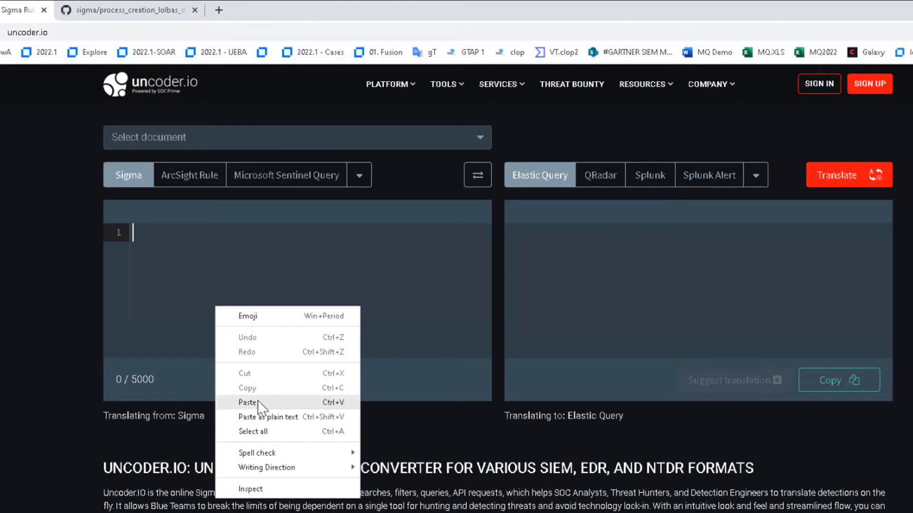
pyautogui.click(248, 402)
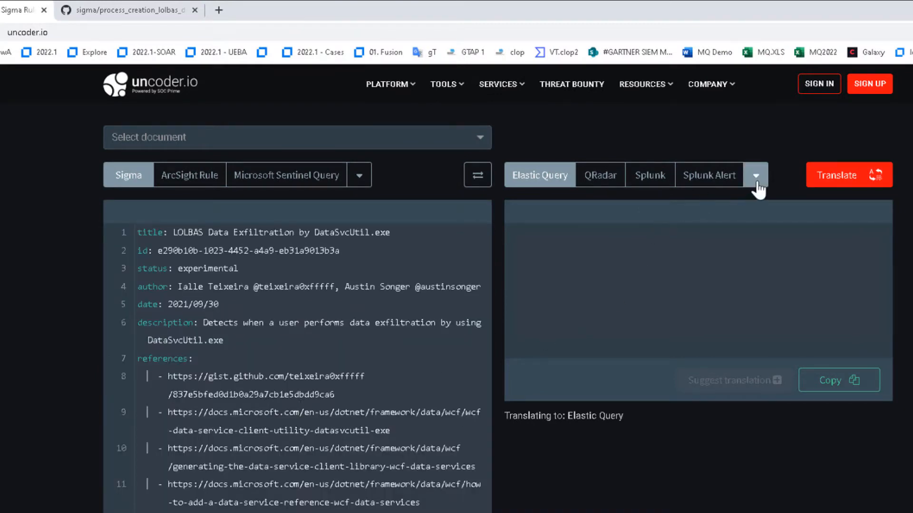
pyautogui.click(755, 175)
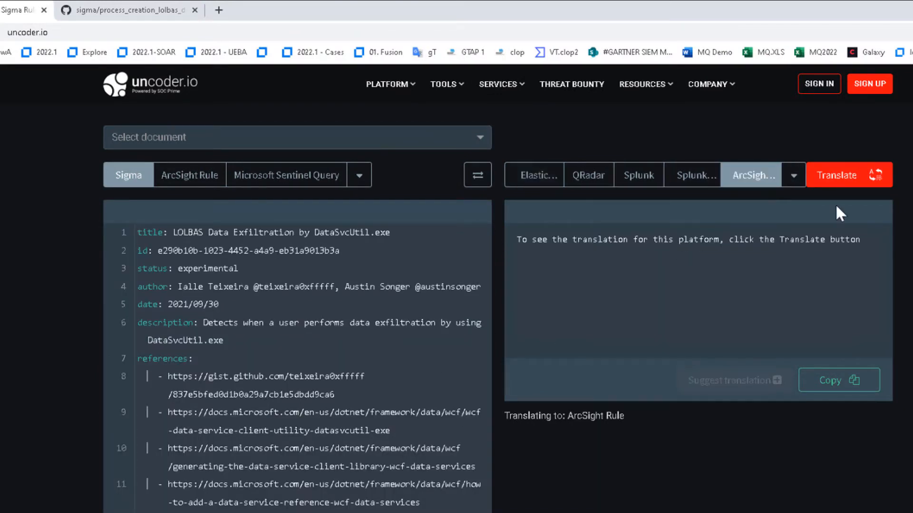
pyautogui.click(836, 175)
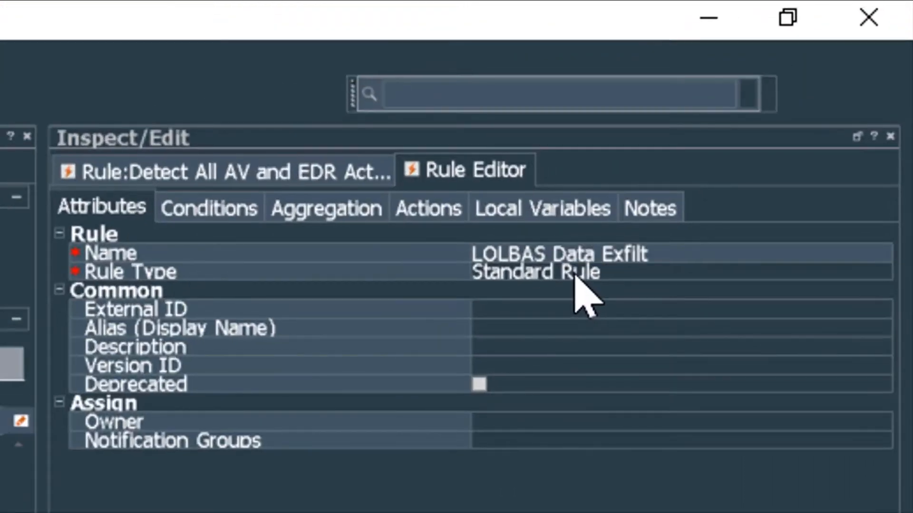
# - Name the rule 'SIGMA - LOLBAS Data Exfil - DataSvcUtil.exe' and add the converted query as a plain-text condition
pyautogui.write('SIGMA - LOLBAS Data Exfil - DataSvcUtil.exe')
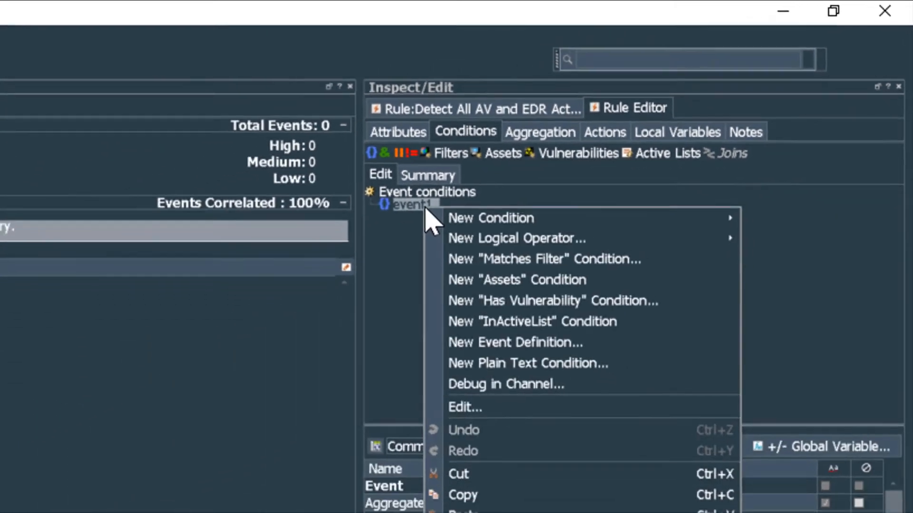
pyautogui.click(527, 363)
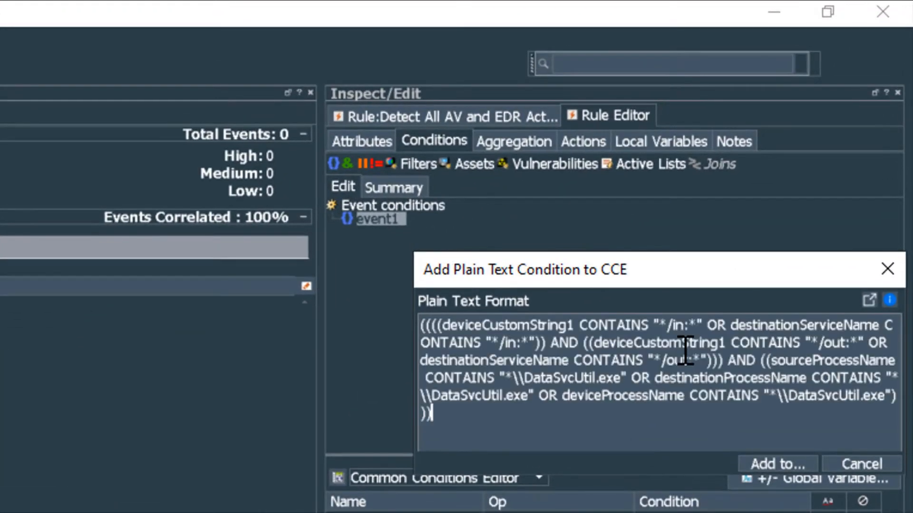
pyautogui.click(777, 464)
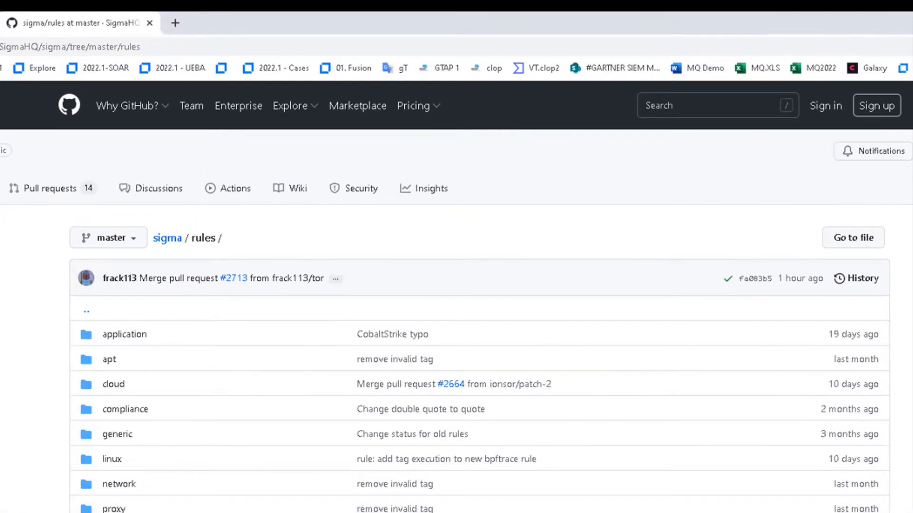
# - Browse the Sigma repository's network rules folder and its zeek subfolder
pyautogui.click(119, 484)
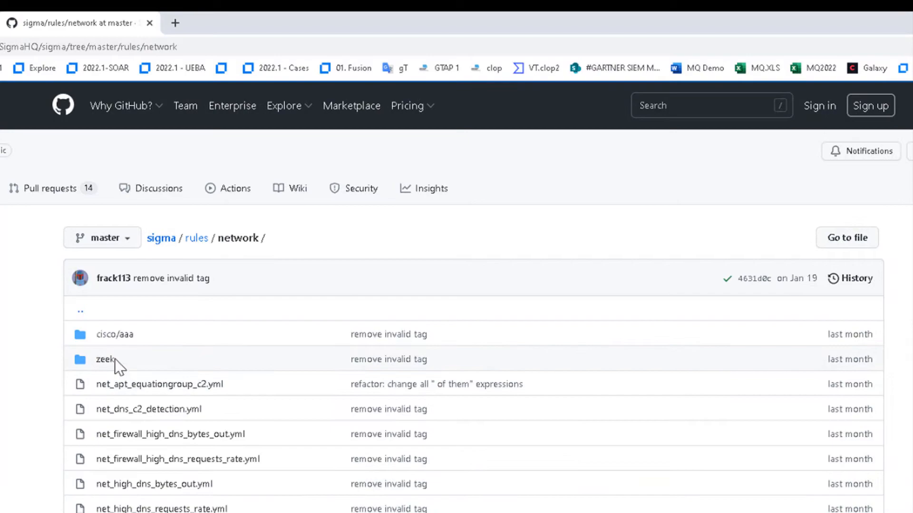
pyautogui.click(105, 359)
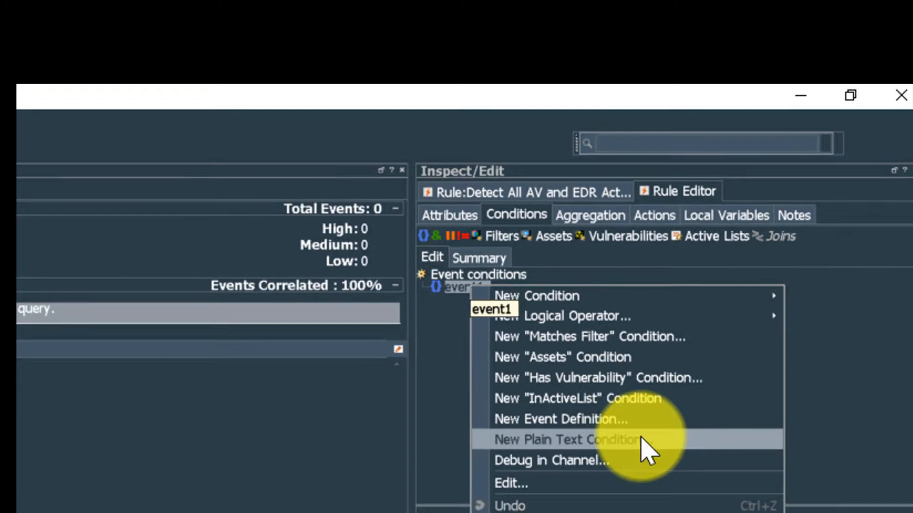
# - Add the Remote Task Creation query as a plain-text condition of OR'd Device Custom String1 pairs
pyautogui.click(563, 439)
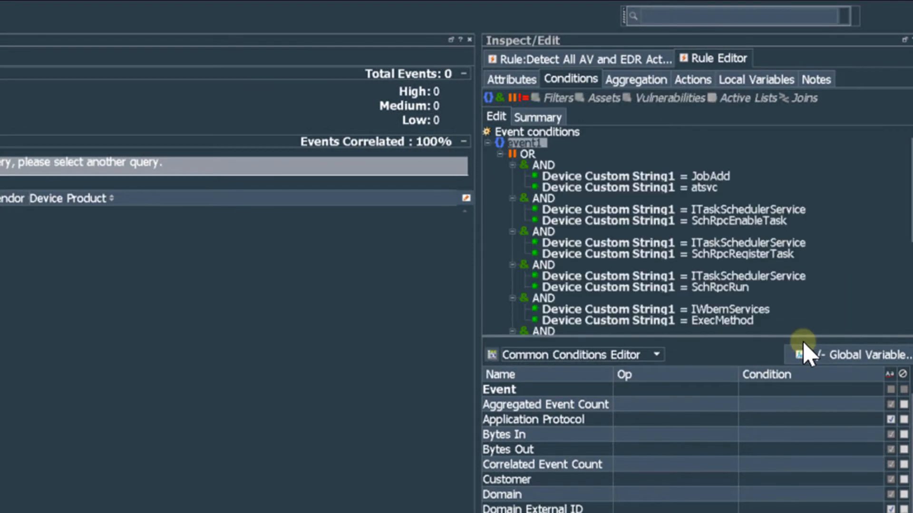
pyautogui.moveTo(824, 423)
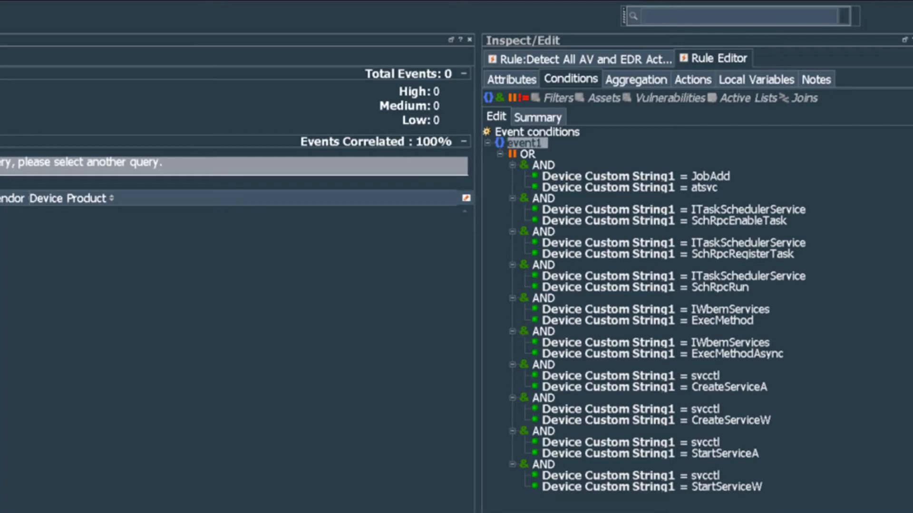
pyautogui.moveTo(521, 163); pyautogui.dragTo(815, 504)
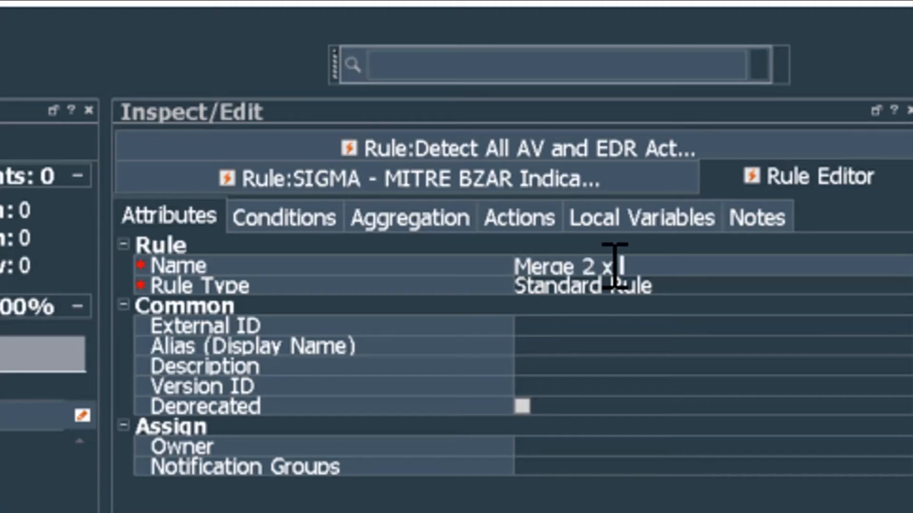
# - Name the rule 'Merge 2 x SIGMA rules' and give event1 the OR'd Device Custom String1 conditions
pyautogui.write('SIGMA rules')
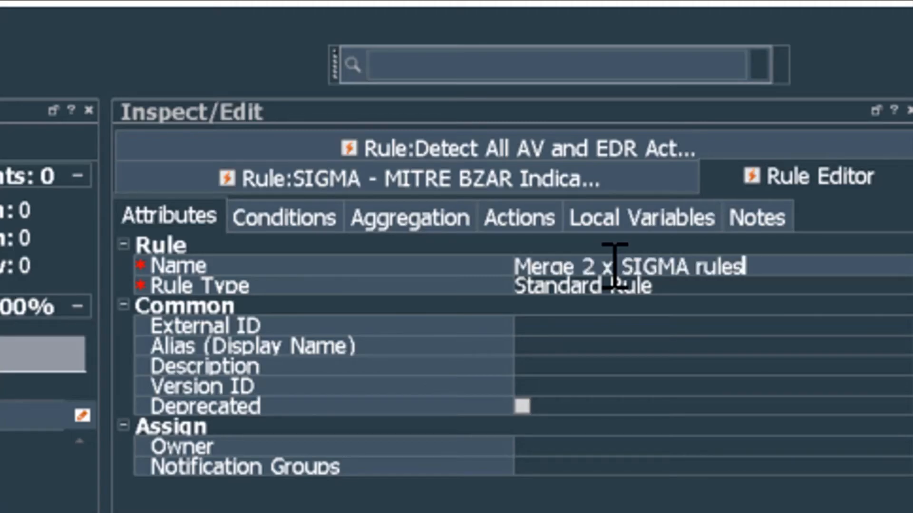
pyautogui.click(283, 217)
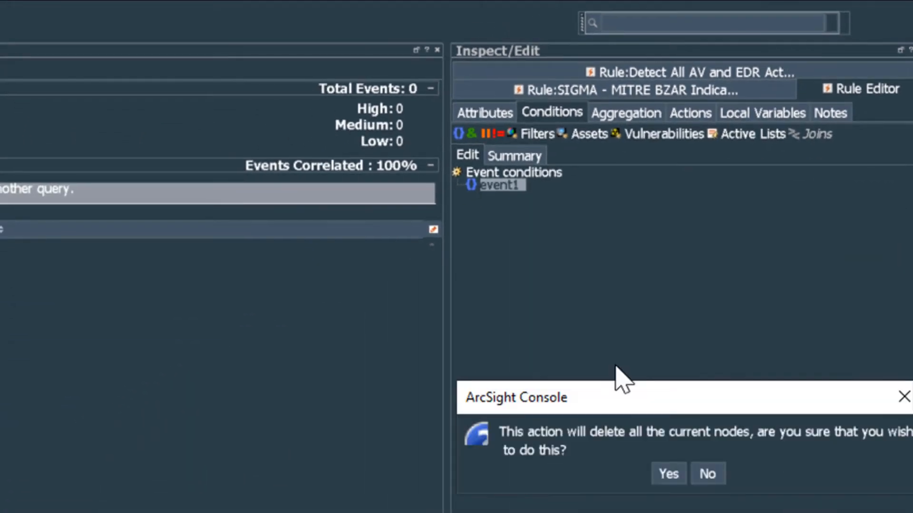
pyautogui.click(667, 473)
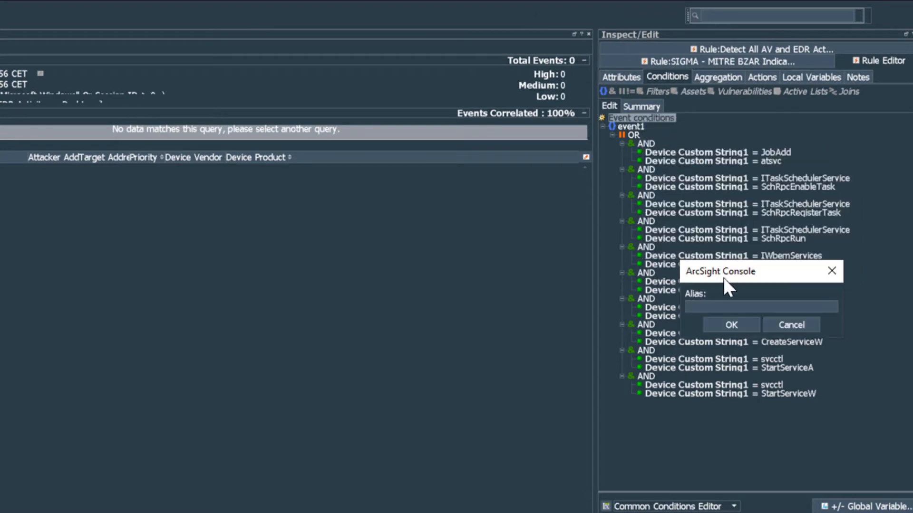
pyautogui.write('event')
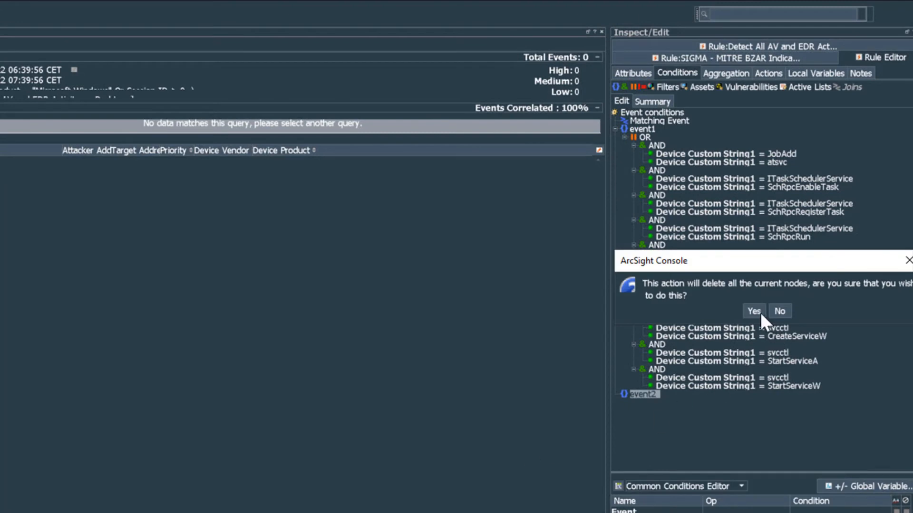
# - Replace event2's condition nodes with the SIGMA_2_Remote_Task_Creation plain-text condition
pyautogui.click(753, 311)
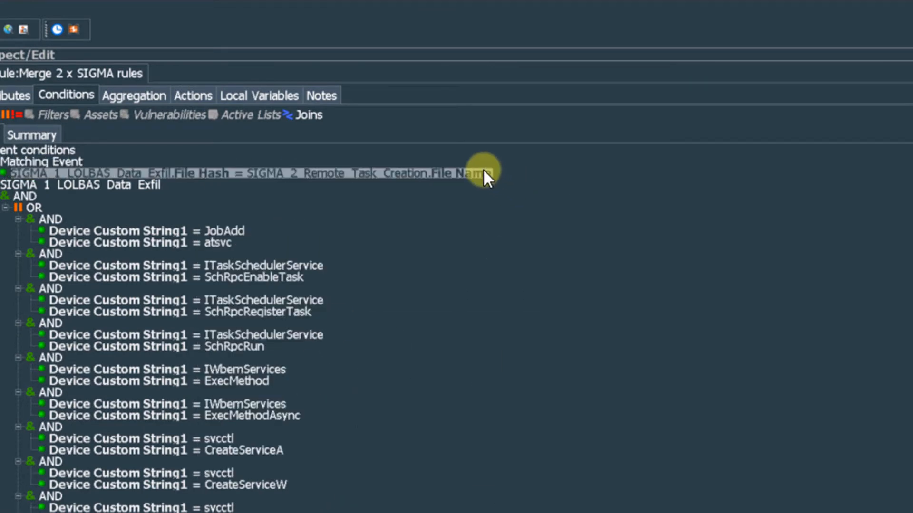
pyautogui.click(483, 173)
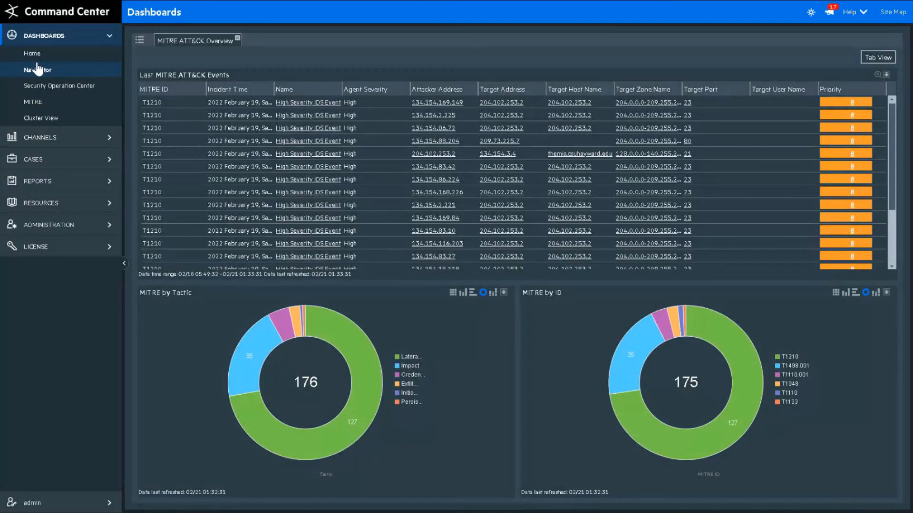
# - Show the Distributed Correlation Cluster View with metrics, services, backpressure and audit events
pyautogui.click(41, 118)
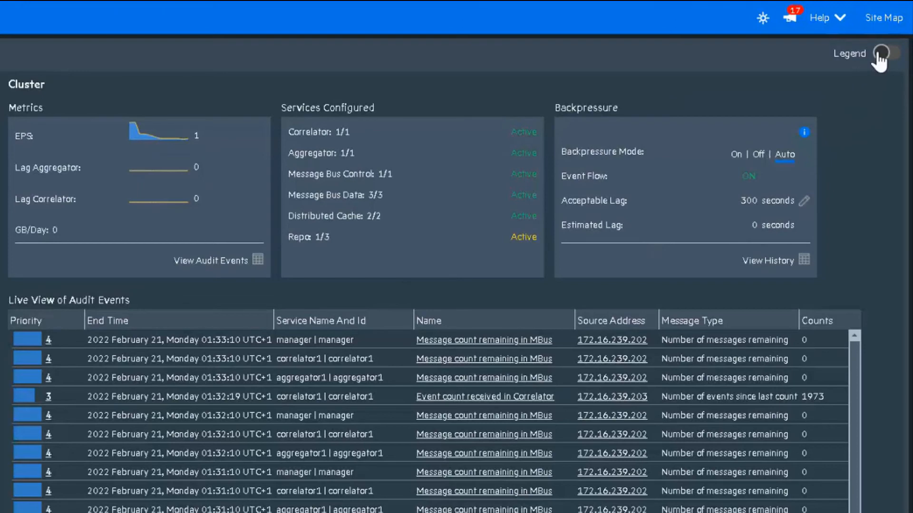
pyautogui.click(883, 53)
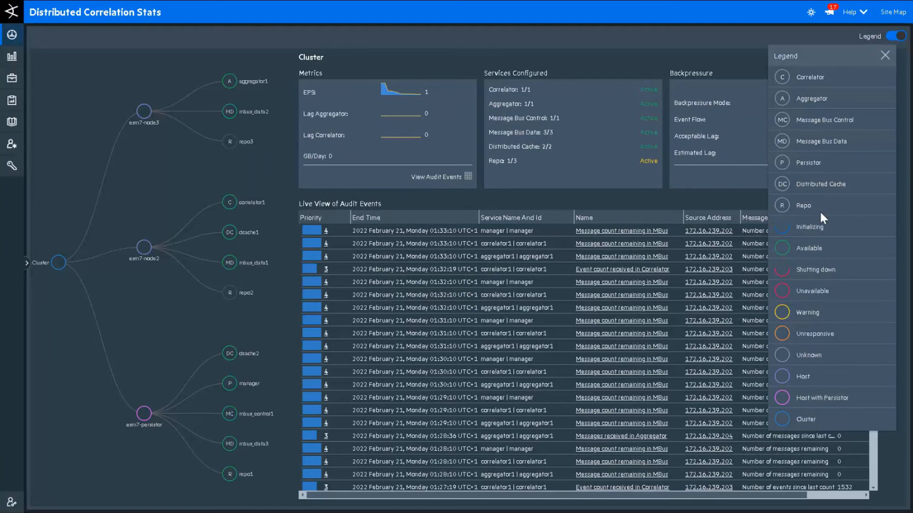
pyautogui.moveTo(792, 265)
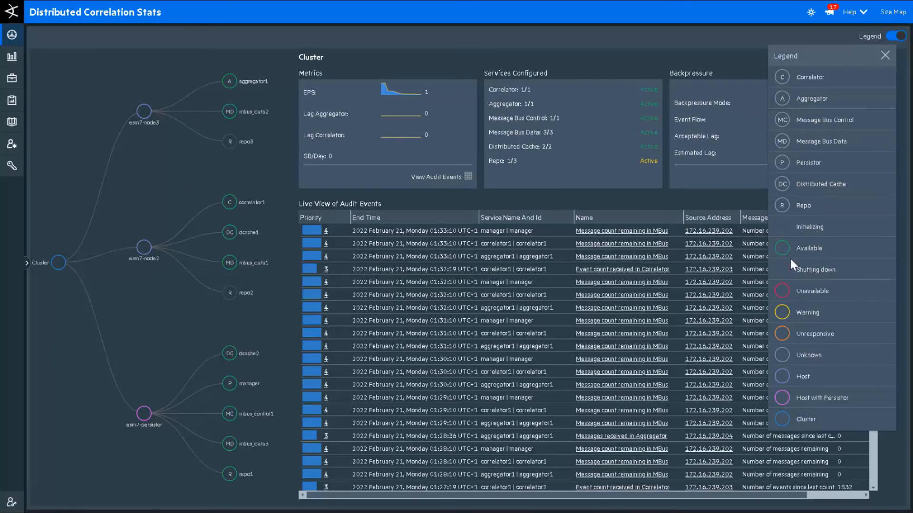
pyautogui.moveTo(837, 434)
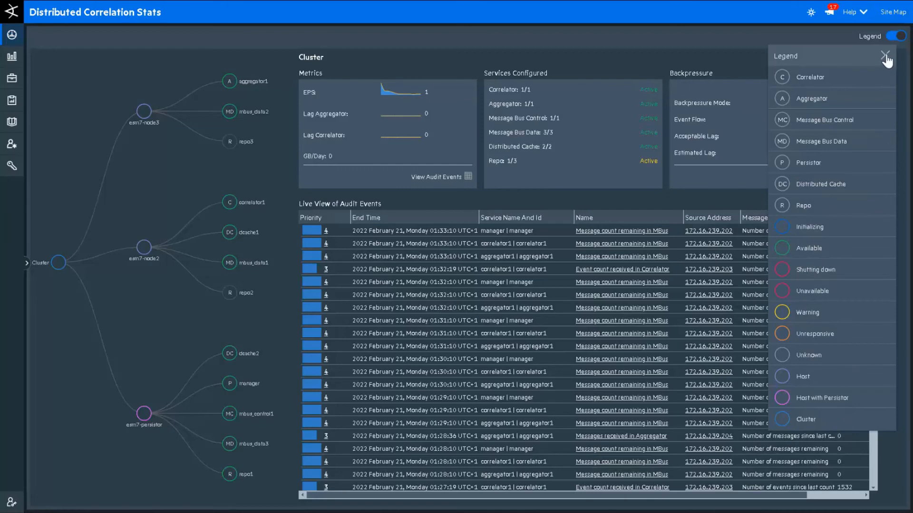
pyautogui.click(886, 56)
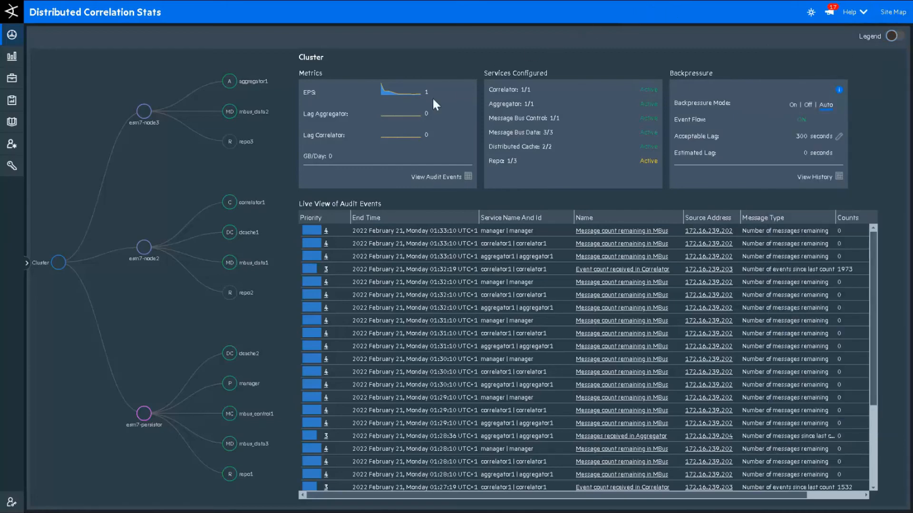
pyautogui.click(229, 201)
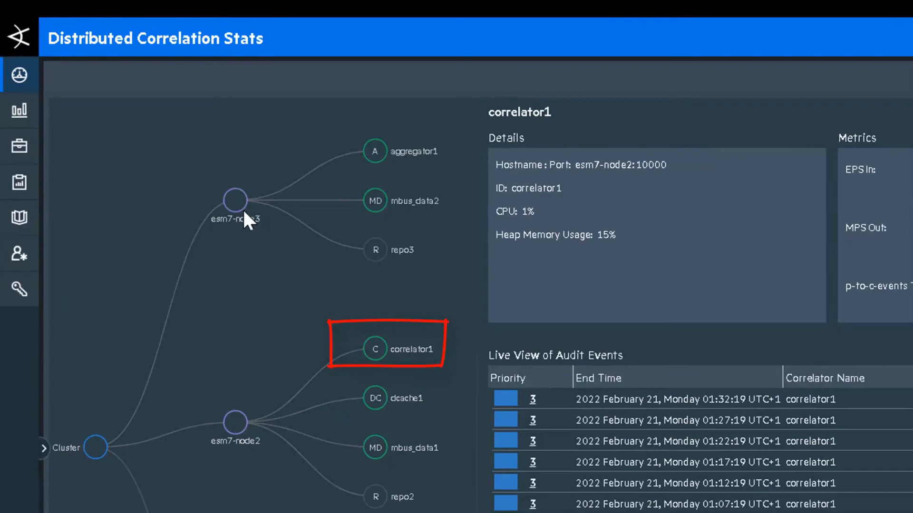
# - Show aggregator1 then mbus_data2 details on esm7-node3: port 10003, CPU 2%, heap 17%
pyautogui.click(375, 151)
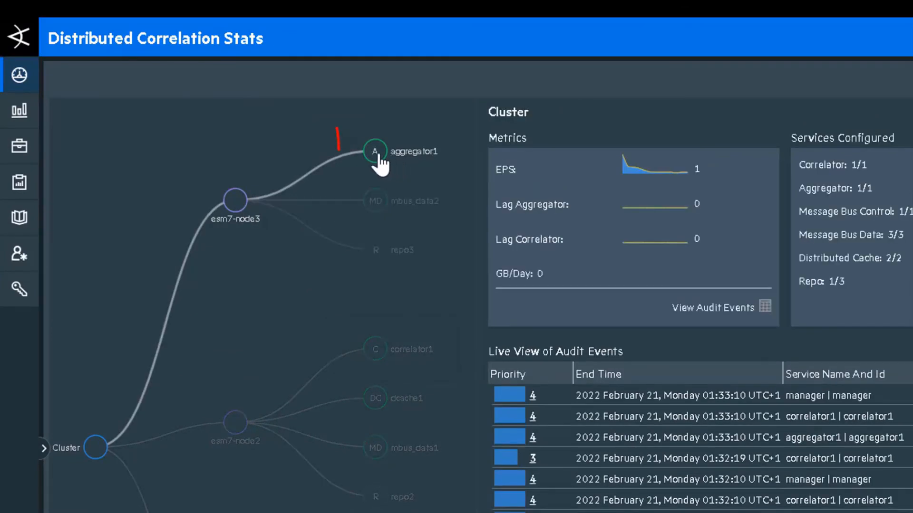
pyautogui.click(374, 151)
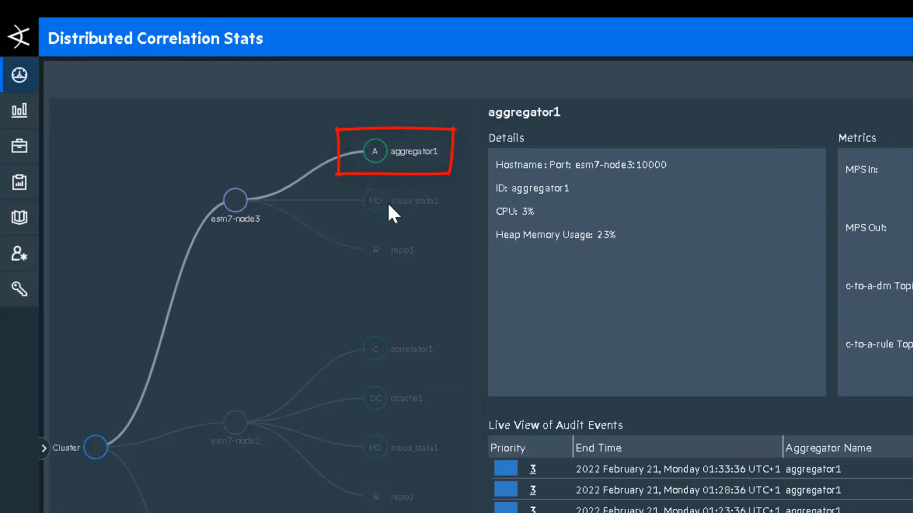
pyautogui.moveTo(419, 216)
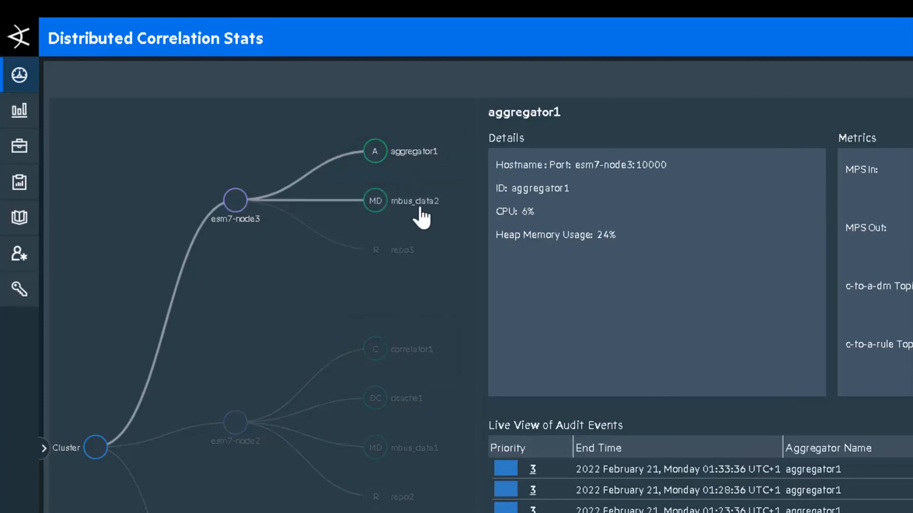
pyautogui.click(375, 200)
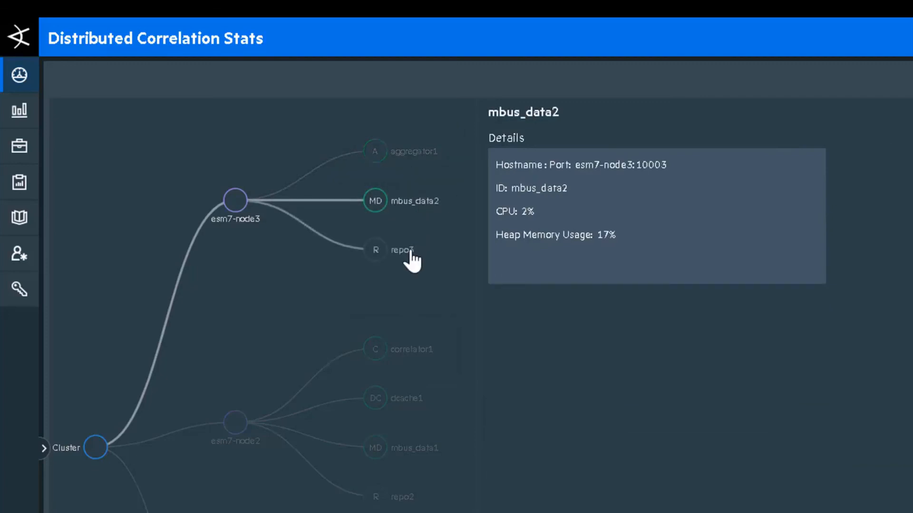